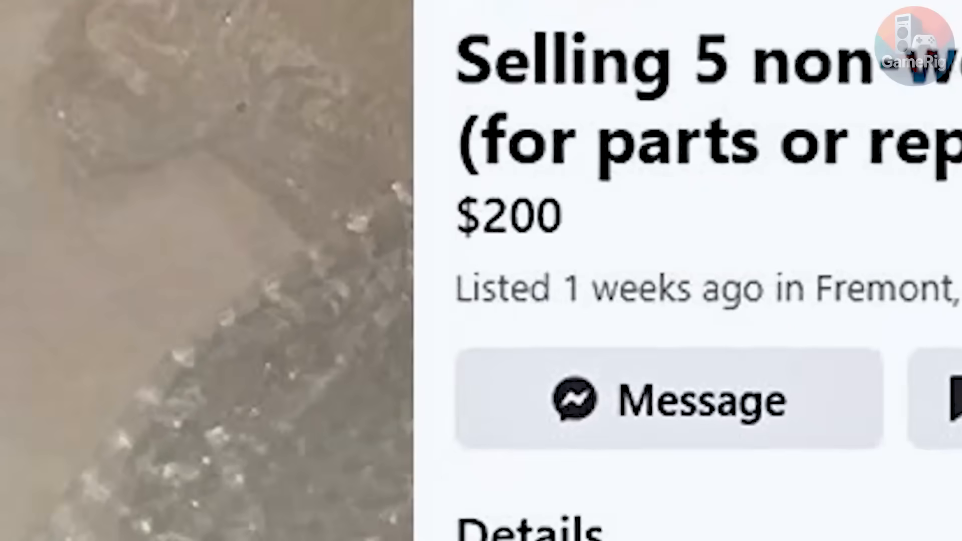
# Message the seller and scroll the chat to the 'Alright, deal $150' reply.
pyautogui.click(665, 399)
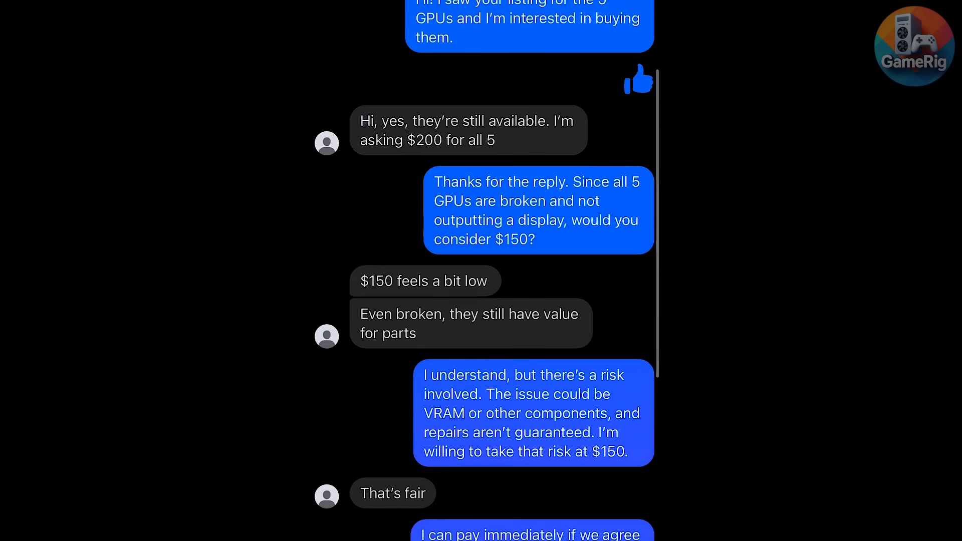
pyautogui.scroll(-3)
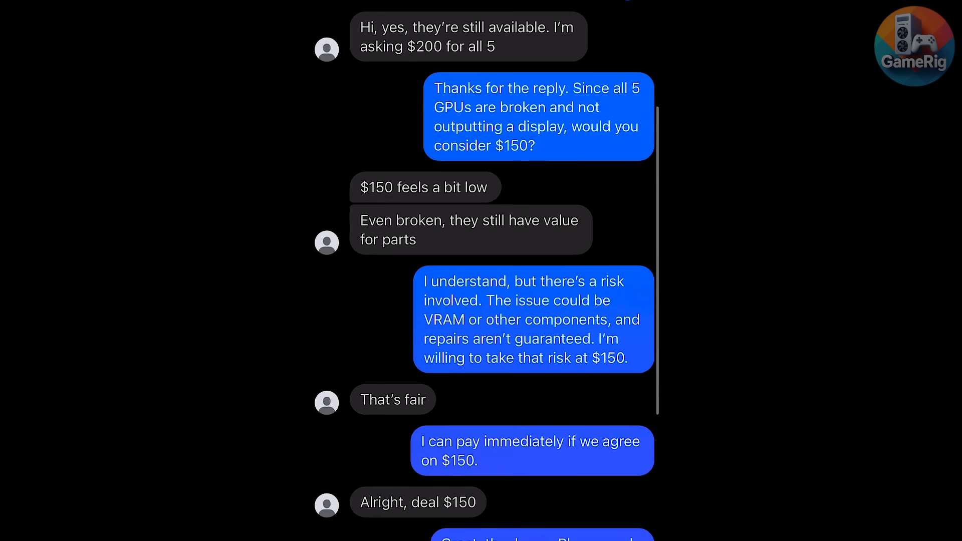
pyautogui.scroll(-3)
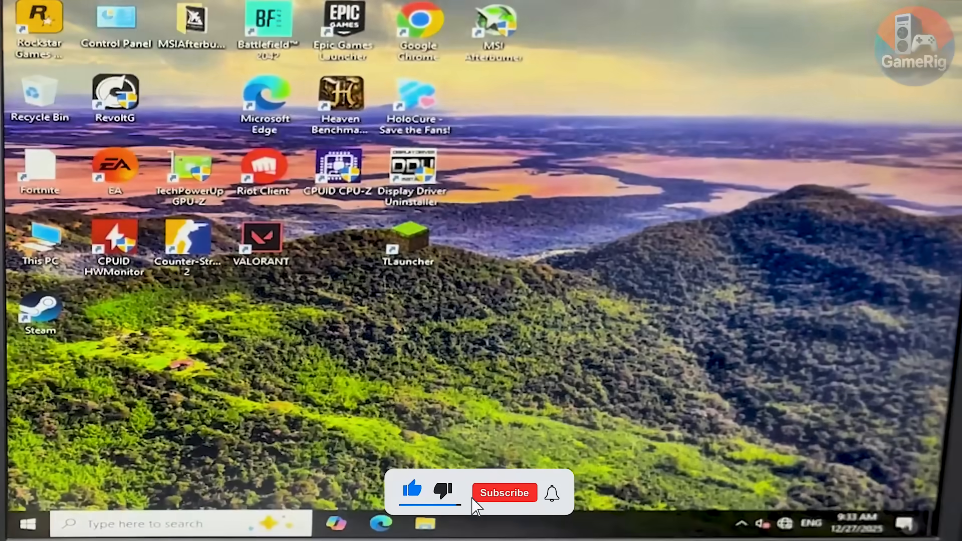
pyautogui.click(505, 492)
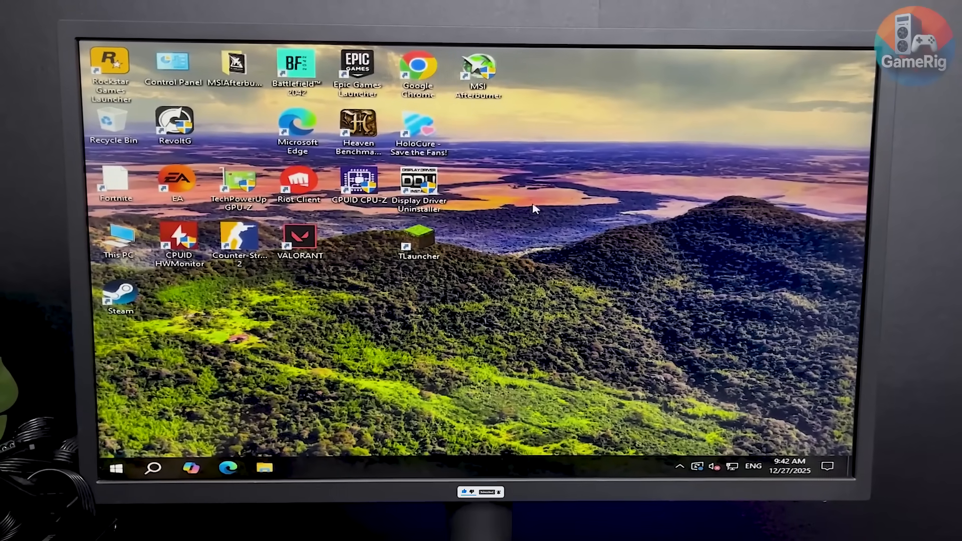
pyautogui.doubleClick(419, 182)
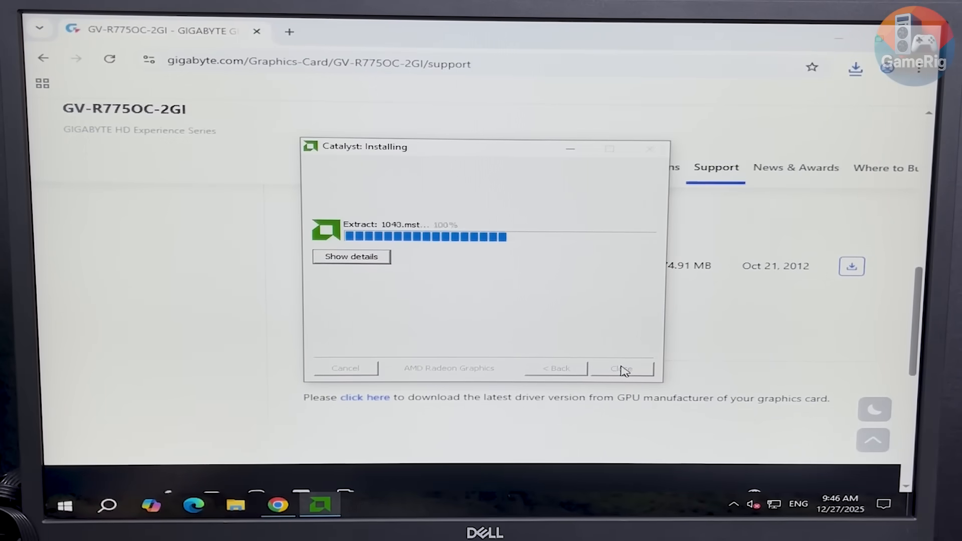
# Finish the AMD Catalyst driver installation for the GV-R775OC-2GI card.
pyautogui.click(622, 368)
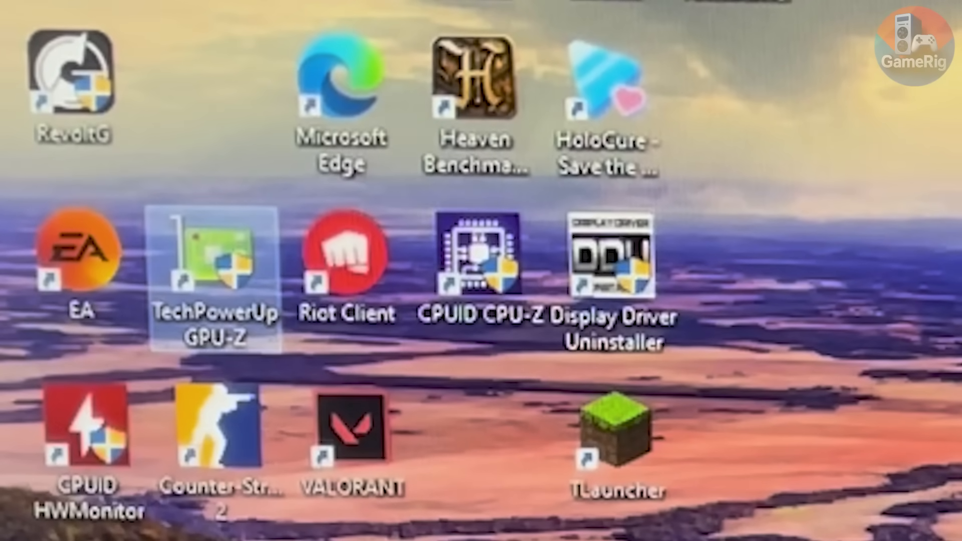
# Launch GPU-Z and read the card as Radeon HD 7700 Series with 2048 MB GDDR3.
pyautogui.doubleClick(214, 256)
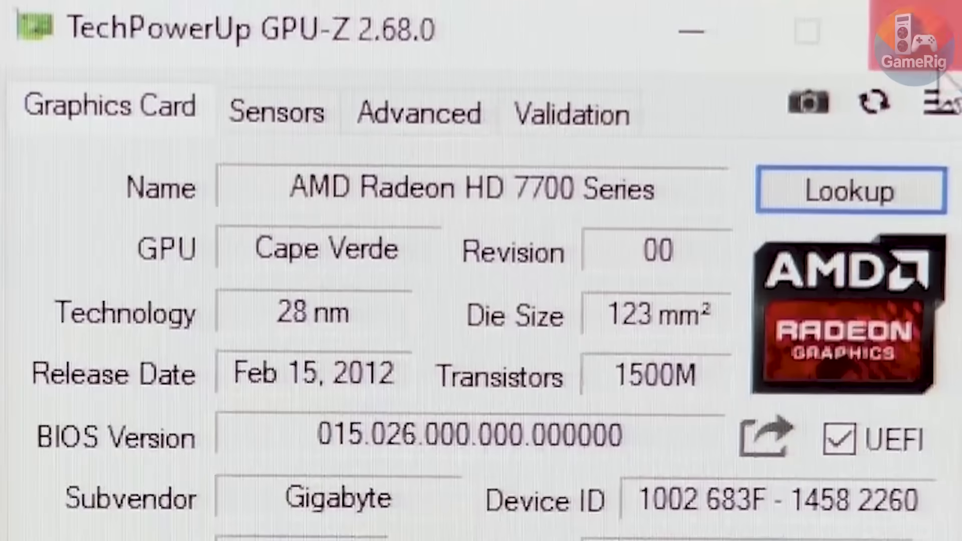
pyautogui.doubleClick(473, 187)
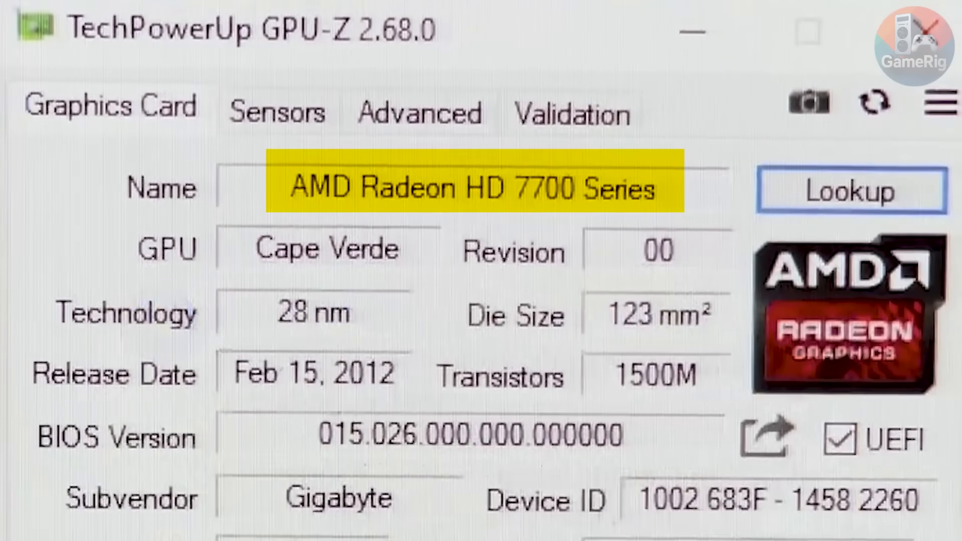
pyautogui.scroll(-3)
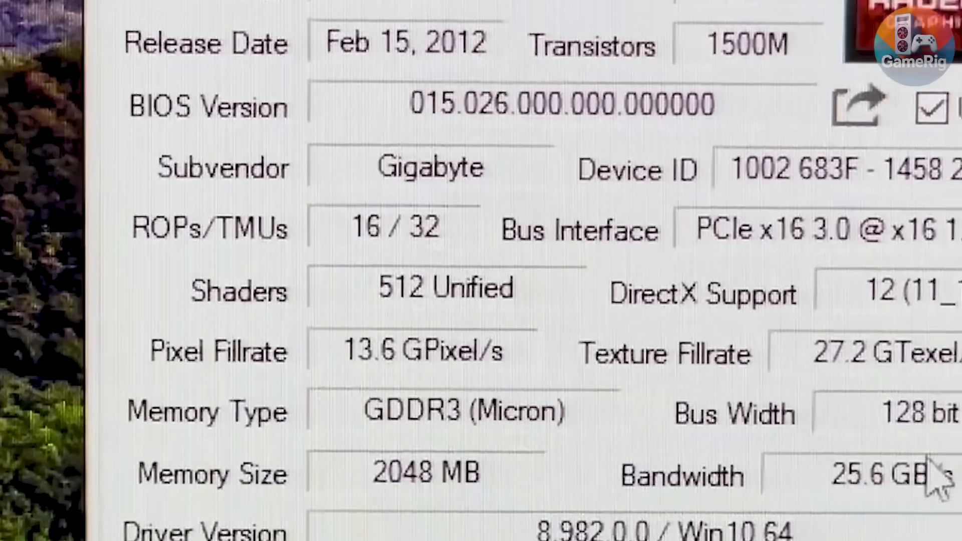
pyautogui.scroll(-3)
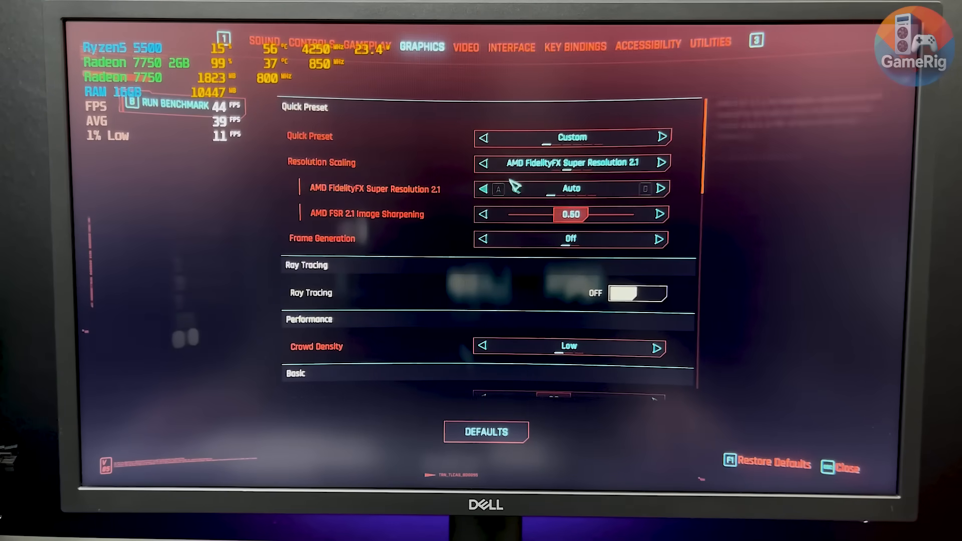
# Scroll the graphics settings showing custom preset, FSR 2.1 Auto and ray tracing off.
pyautogui.scroll(-3)
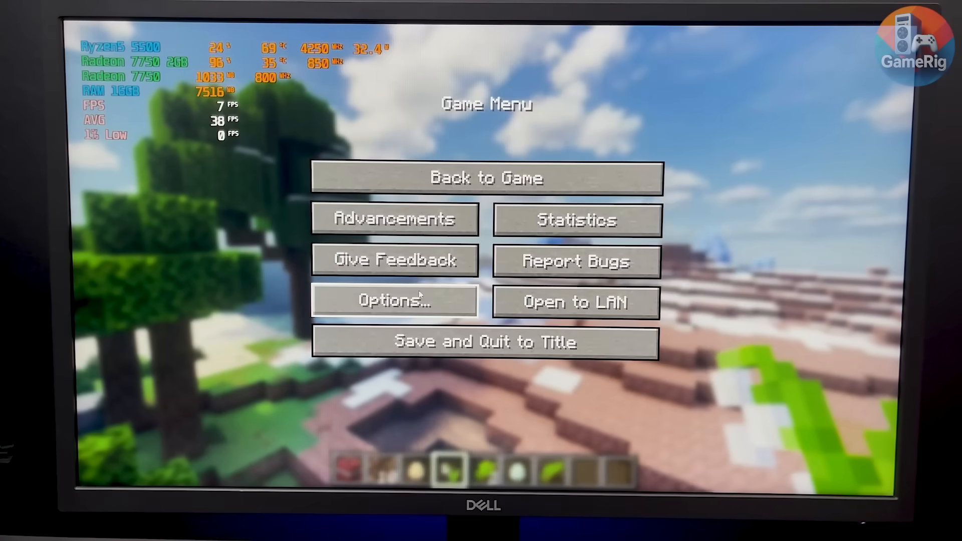
# Go from the pause menu through Options to the Video Settings quality options.
pyautogui.click(395, 301)
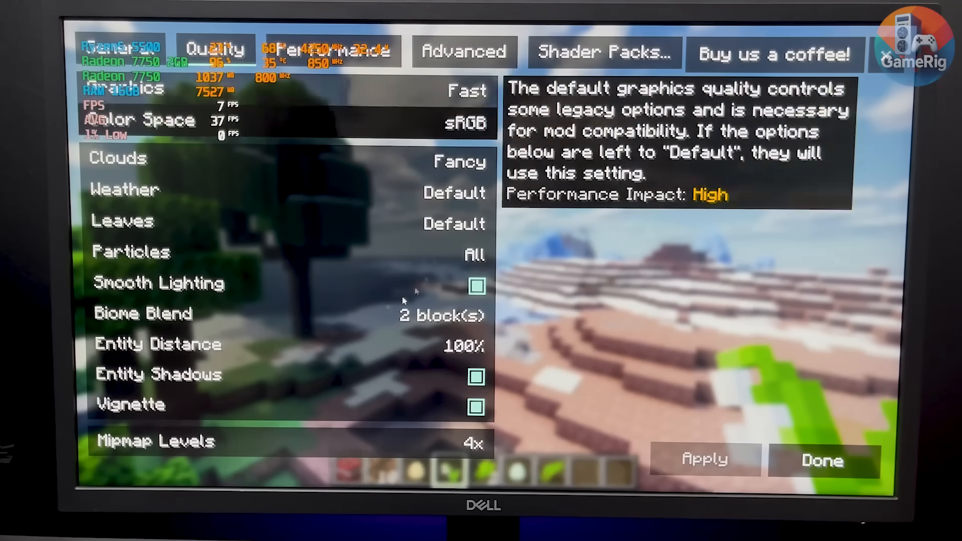
pyautogui.click(821, 460)
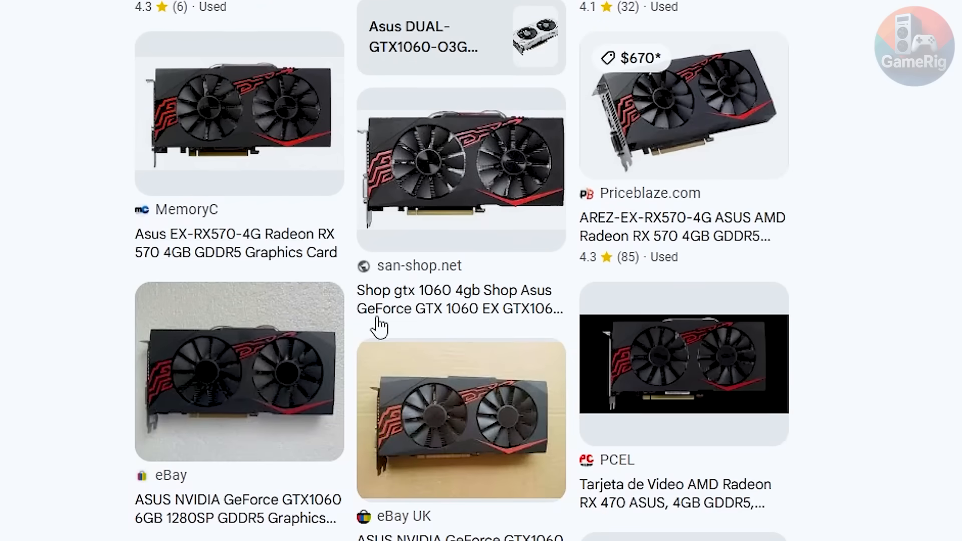
# Scroll the image results for Asus dual-fan RX 570 and GTX 1060 cards.
pyautogui.scroll(-3)
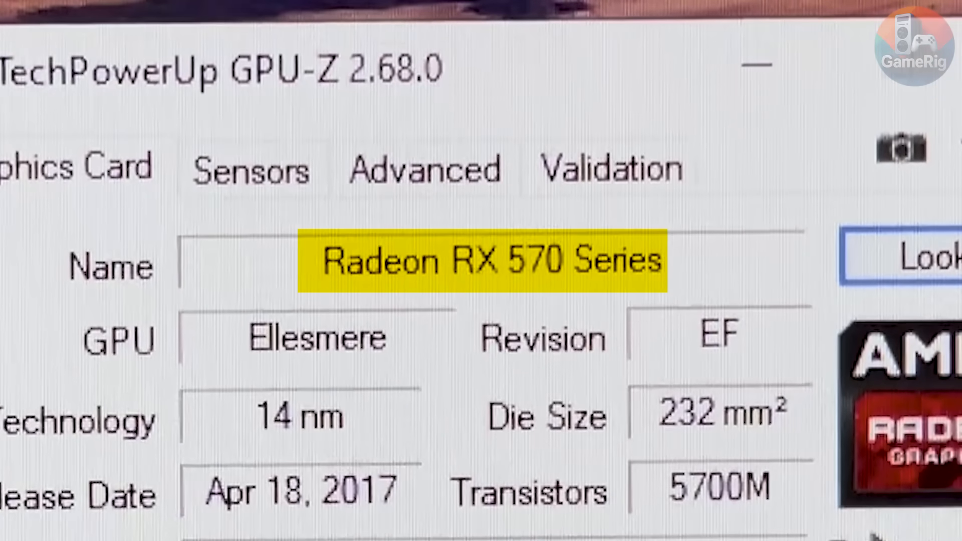
# Scroll the GPU-Z details identifying the card as a Radeon RX 570 Series.
pyautogui.scroll(-3)
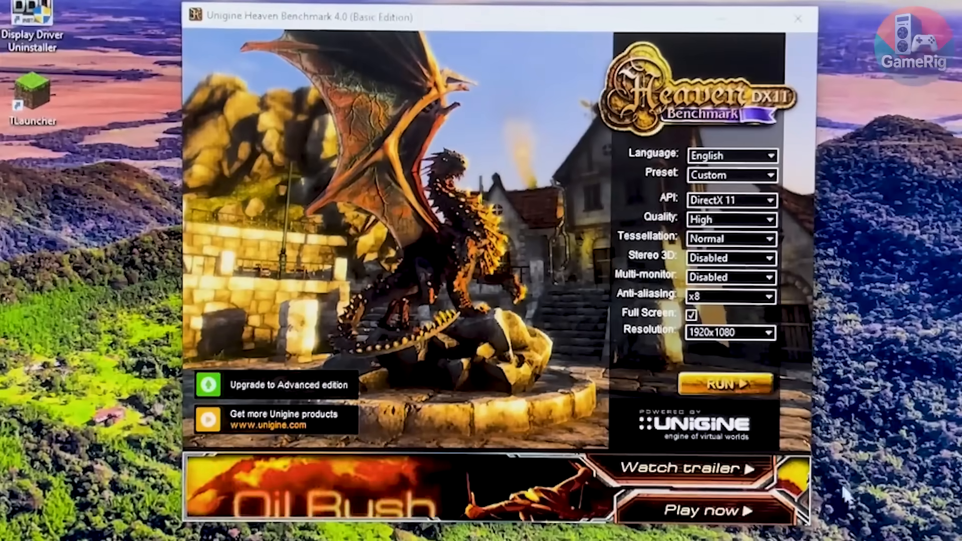
# Lower Heaven to Medium quality with x2 anti-aliasing and run it.
pyautogui.click(724, 385)
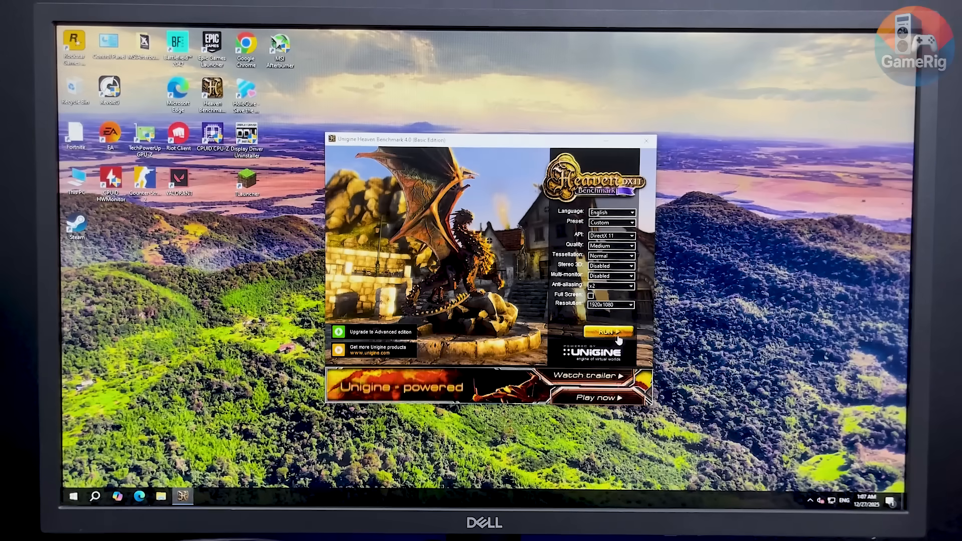
pyautogui.click(614, 331)
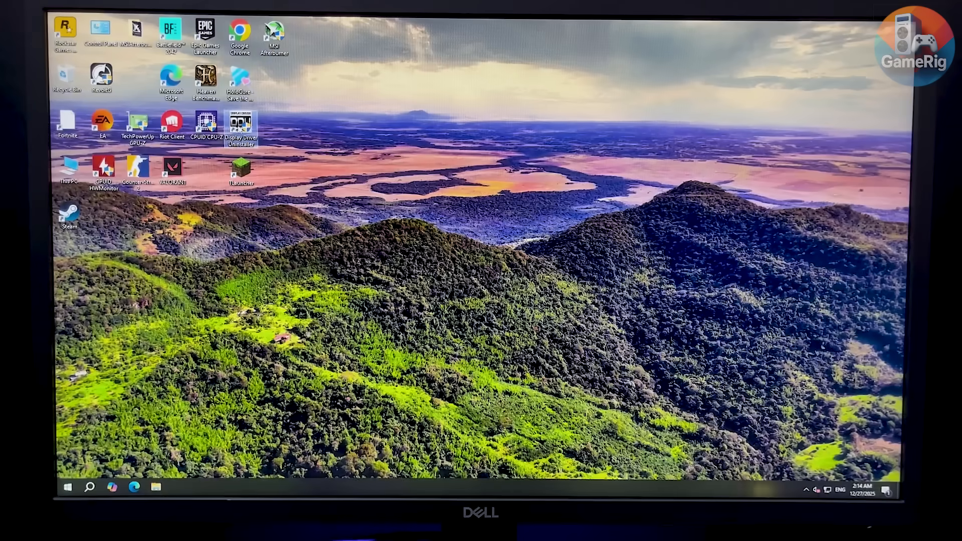
pyautogui.doubleClick(240, 127)
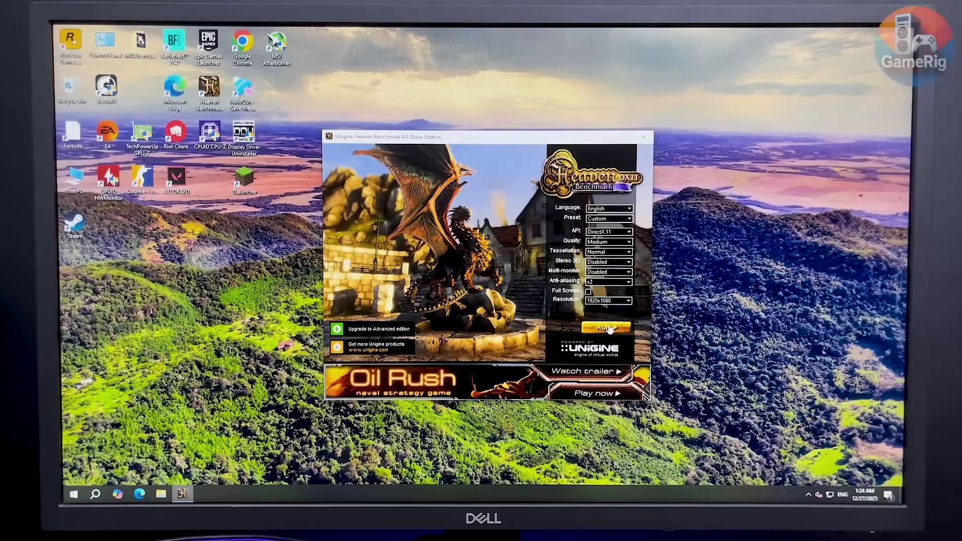
# Run the full-screen dragon benchmark scene and start it with F9.
pyautogui.click(604, 327)
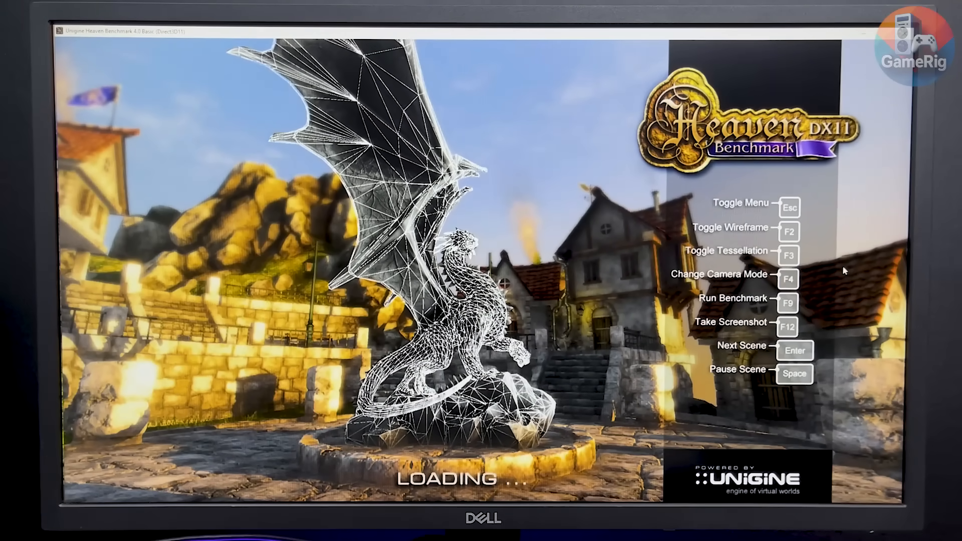
pyautogui.press('f9')
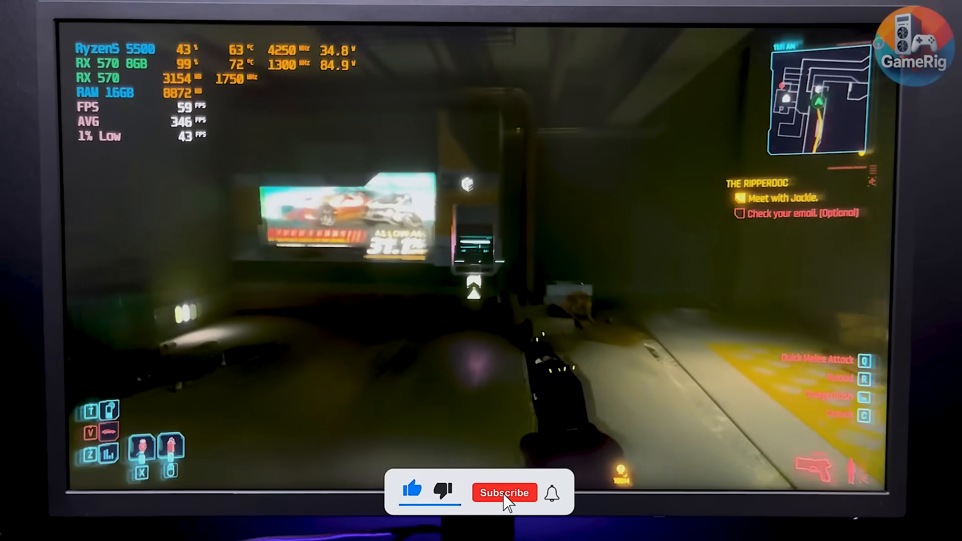
# Continue the Ripperdoc mission while the overlay measures RX 570 frame rates.
pyautogui.click(504, 493)
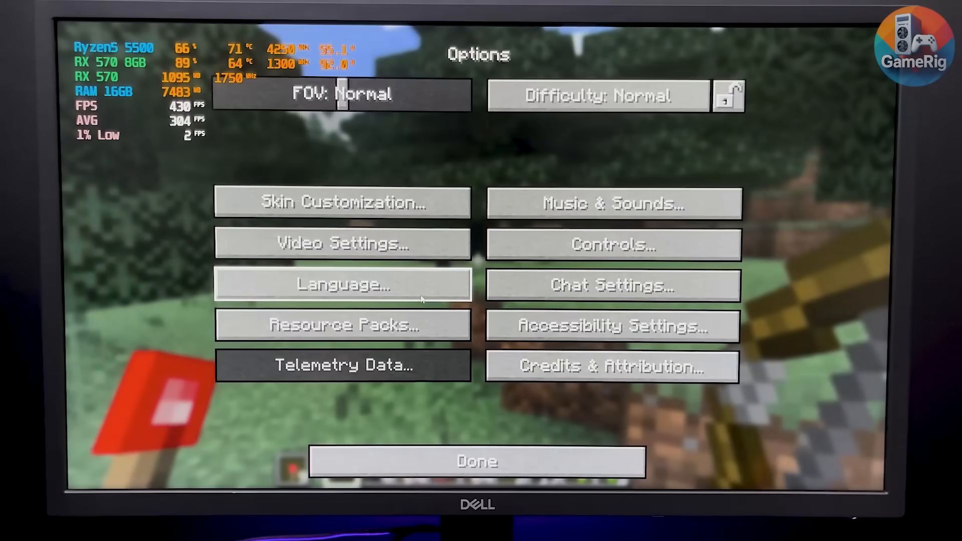
# Lower the Simulation Distance to 8 chunks alongside the 8-chunk render and shadow distances.
pyautogui.click(342, 243)
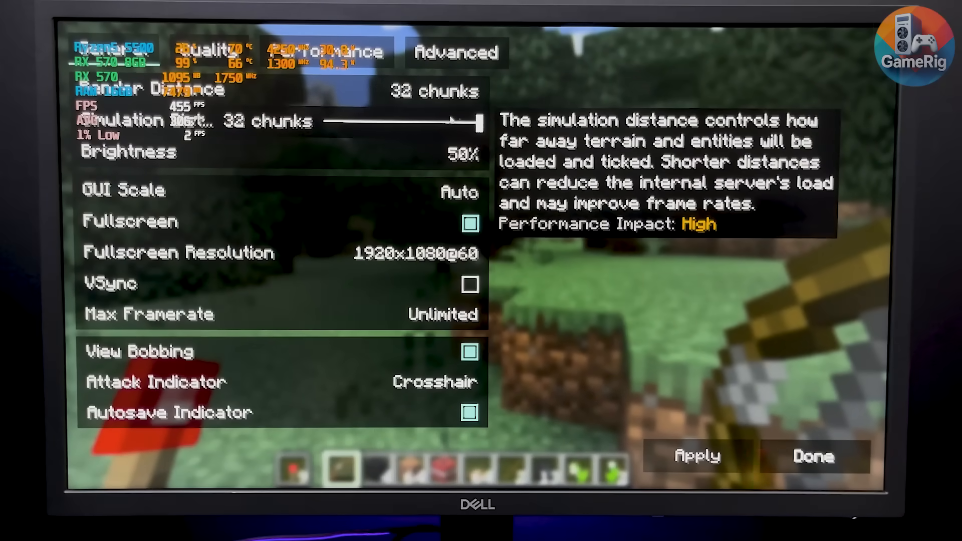
pyautogui.click(813, 456)
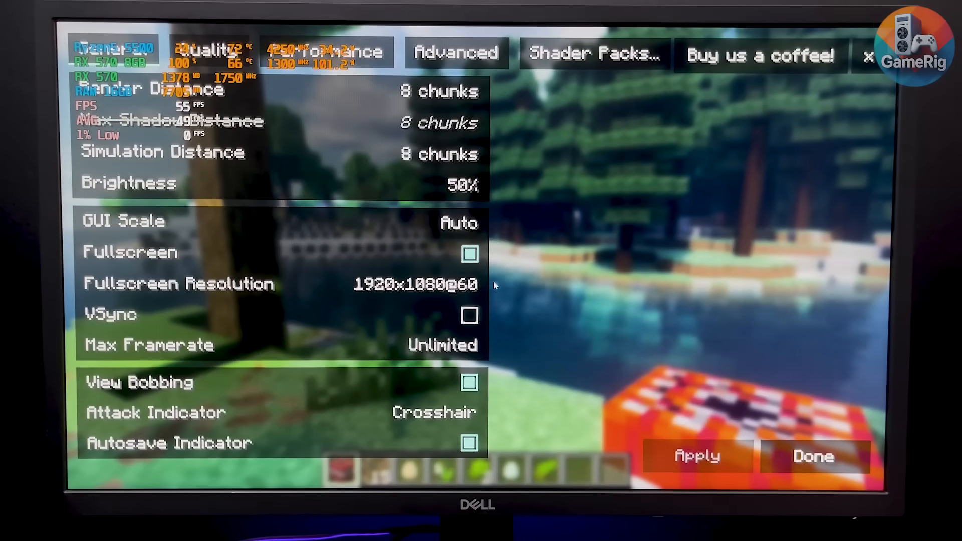
pyautogui.click(813, 457)
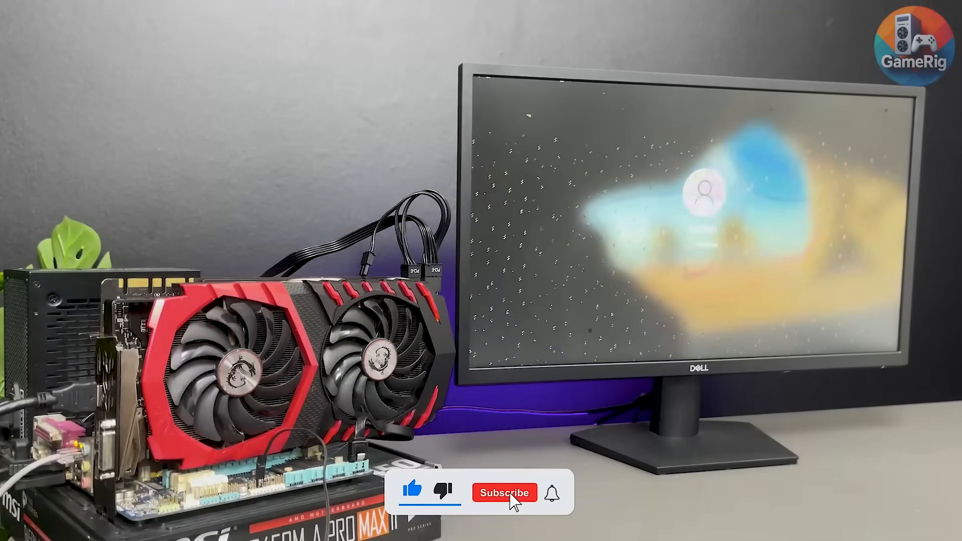
pyautogui.click(505, 492)
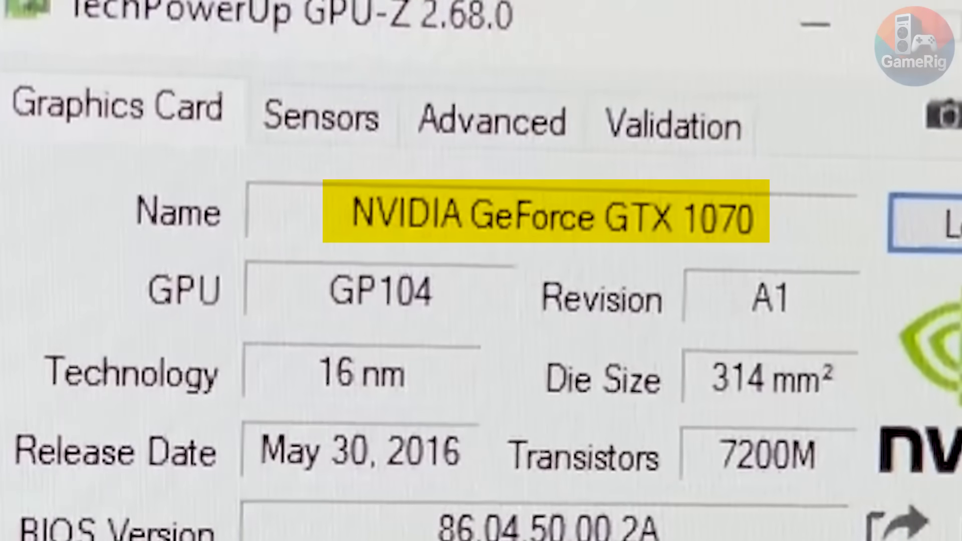
# Scroll through the Heaven launcher settings at Medium quality, x2 anti-aliasing, 1920x1080.
pyautogui.scroll(-3)
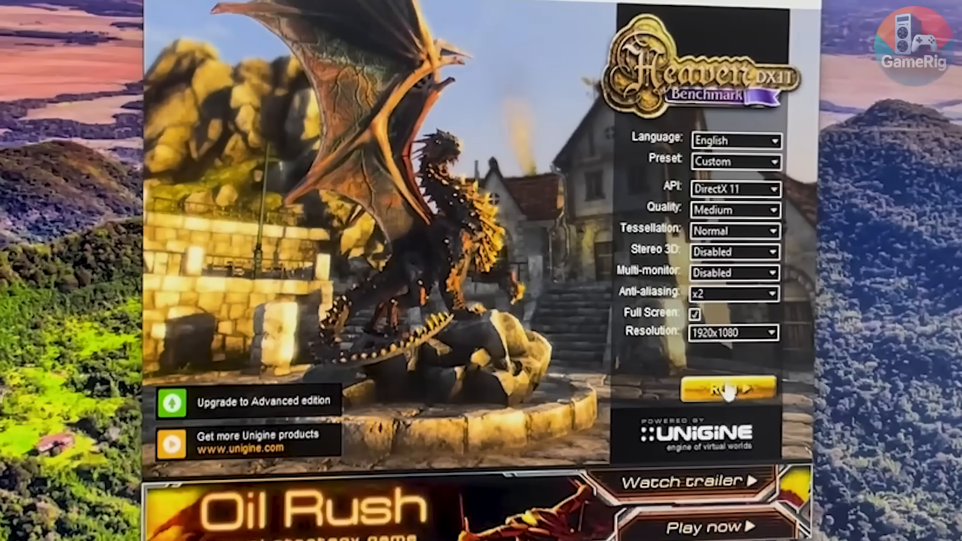
# Start the Heaven benchmark run on the GTX 1070 with the chosen settings.
pyautogui.click(728, 390)
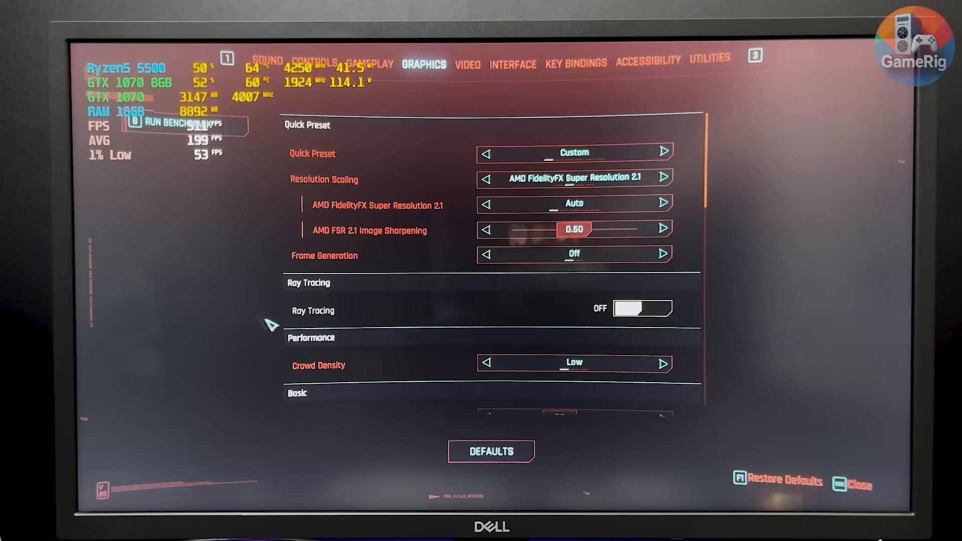
# Enable Maximum FPS at 50, apply it and resume gameplay.
pyautogui.scroll(-3)
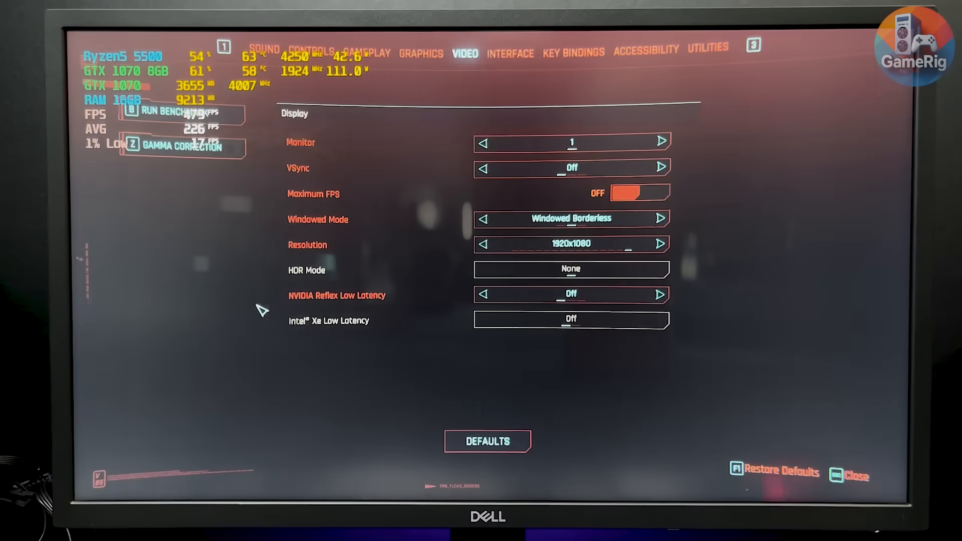
pyautogui.click(641, 192)
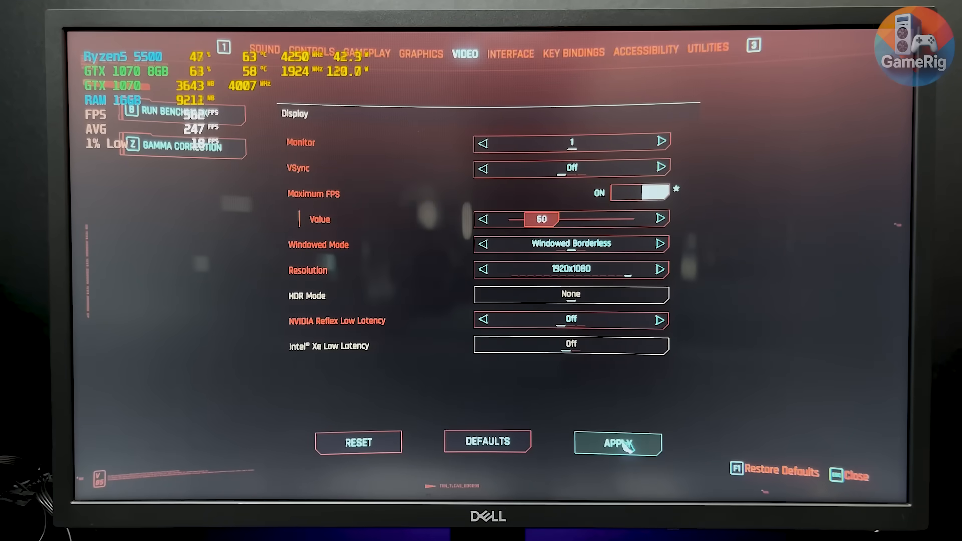
pyautogui.click(619, 442)
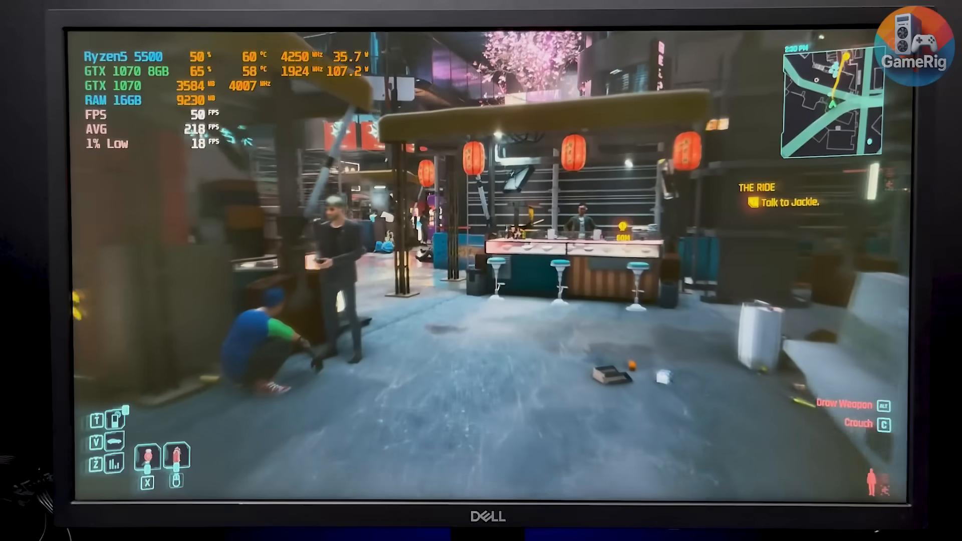